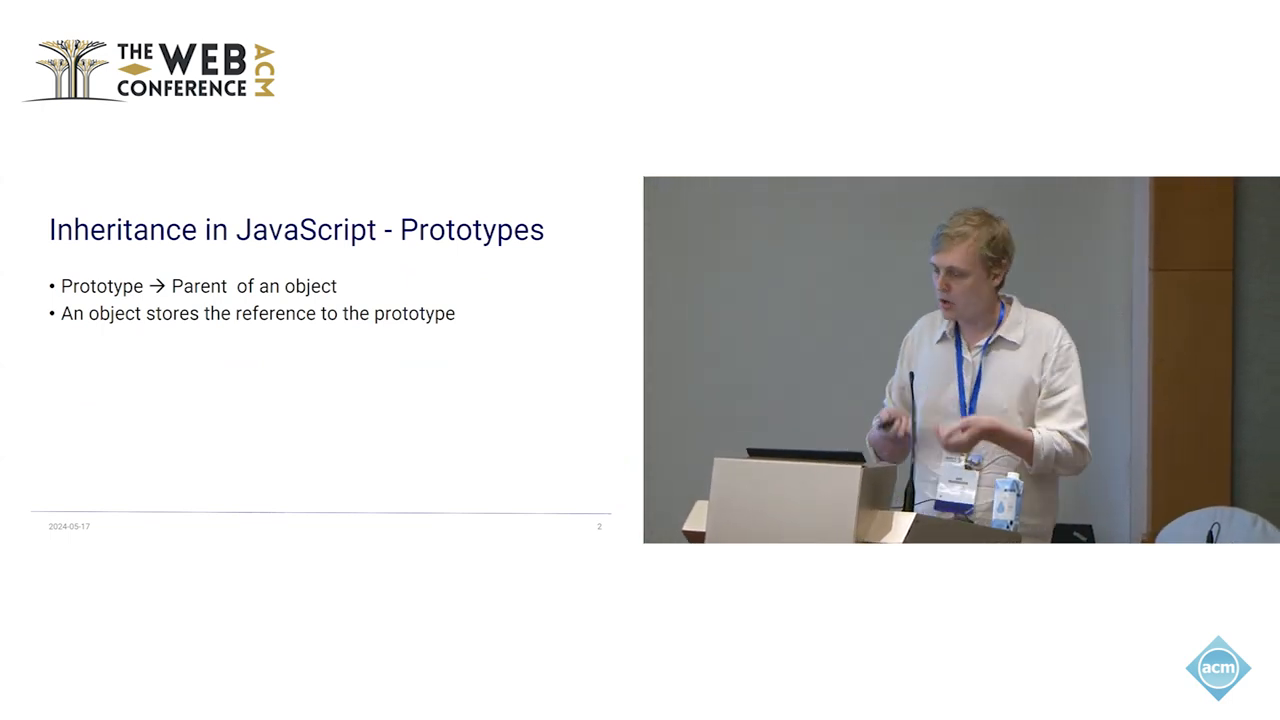
{"action": "key", "text": "Right"}
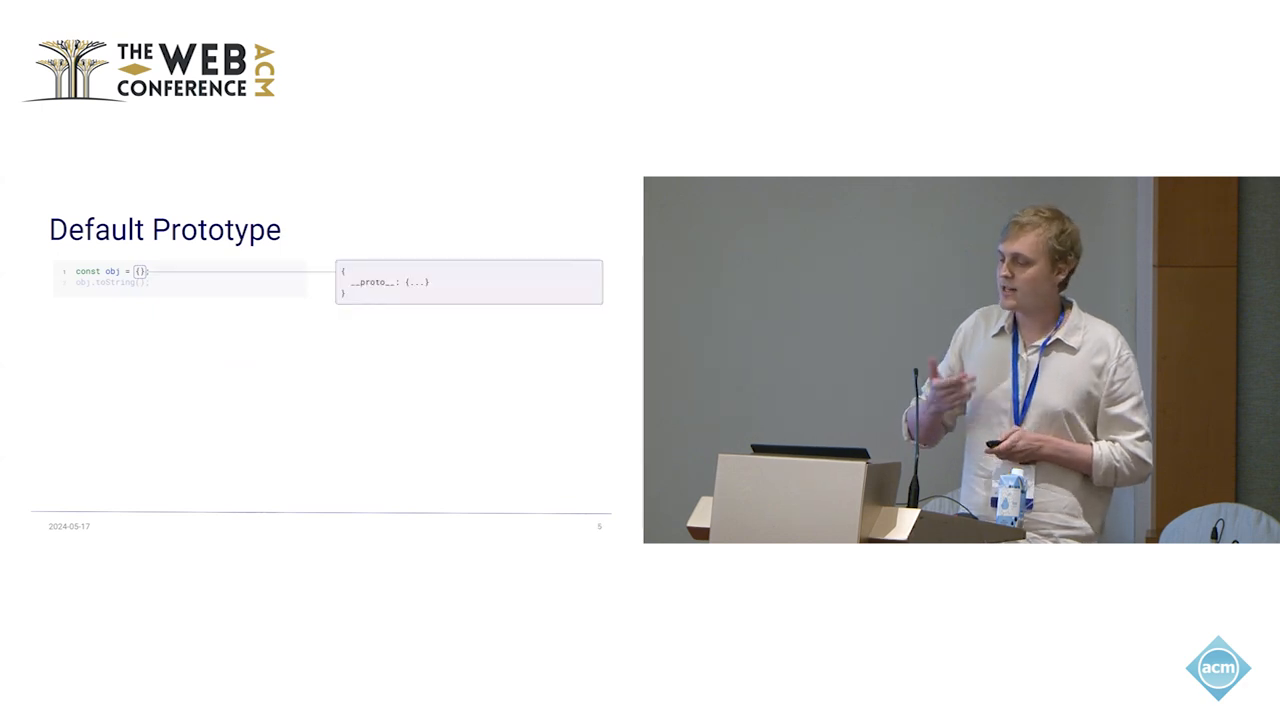
{"action": "key", "text": "Right"}
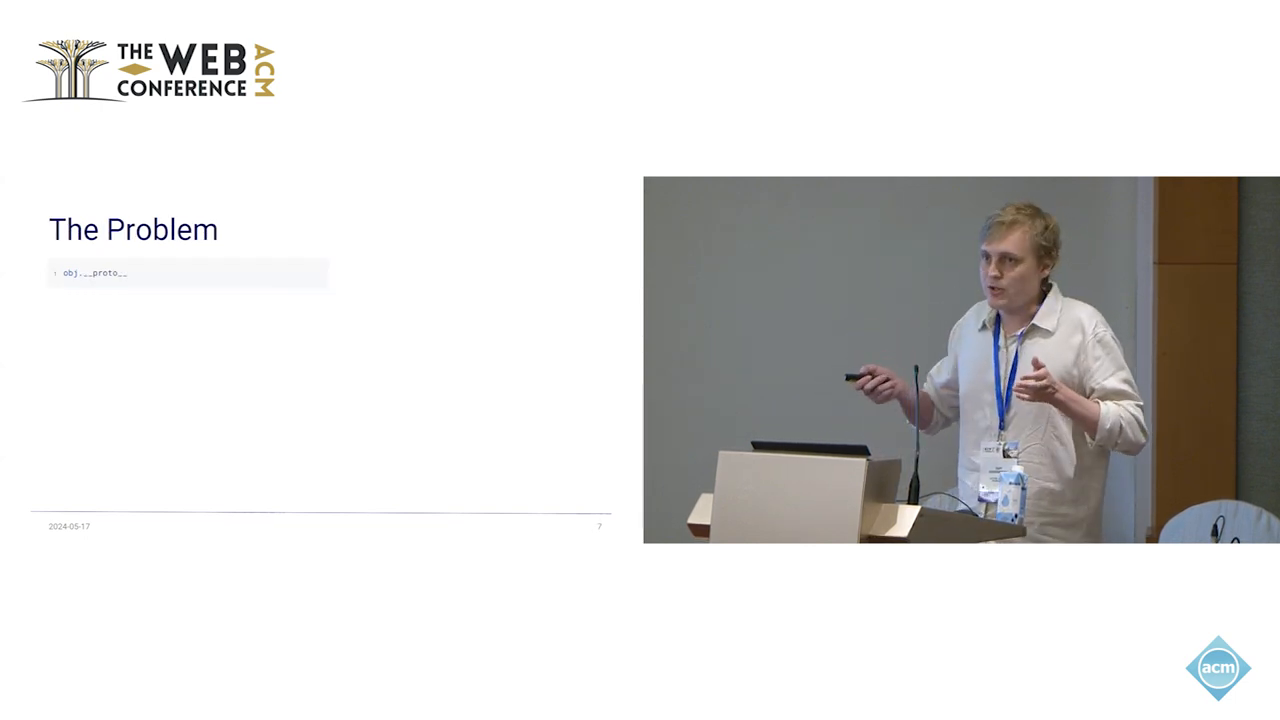
{"action": "key", "text": "Right"}
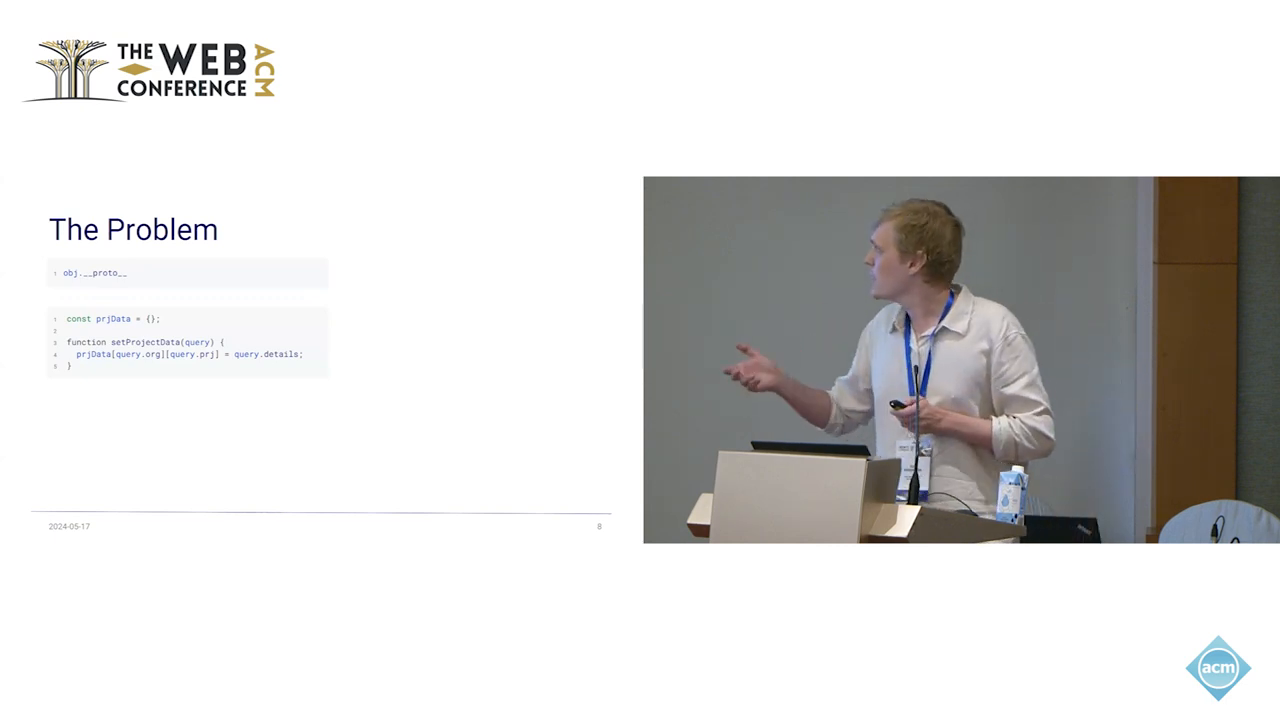
{"action": "key", "text": "Right"}
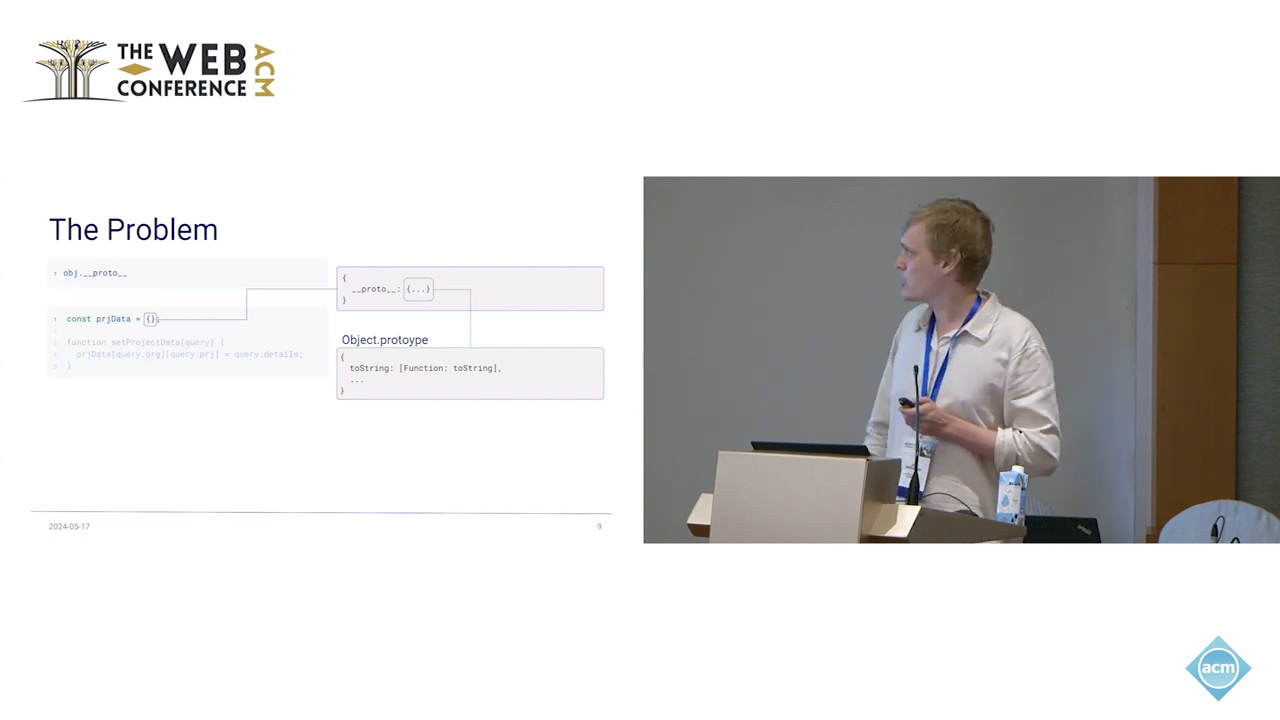
{"action": "key", "text": "Right"}
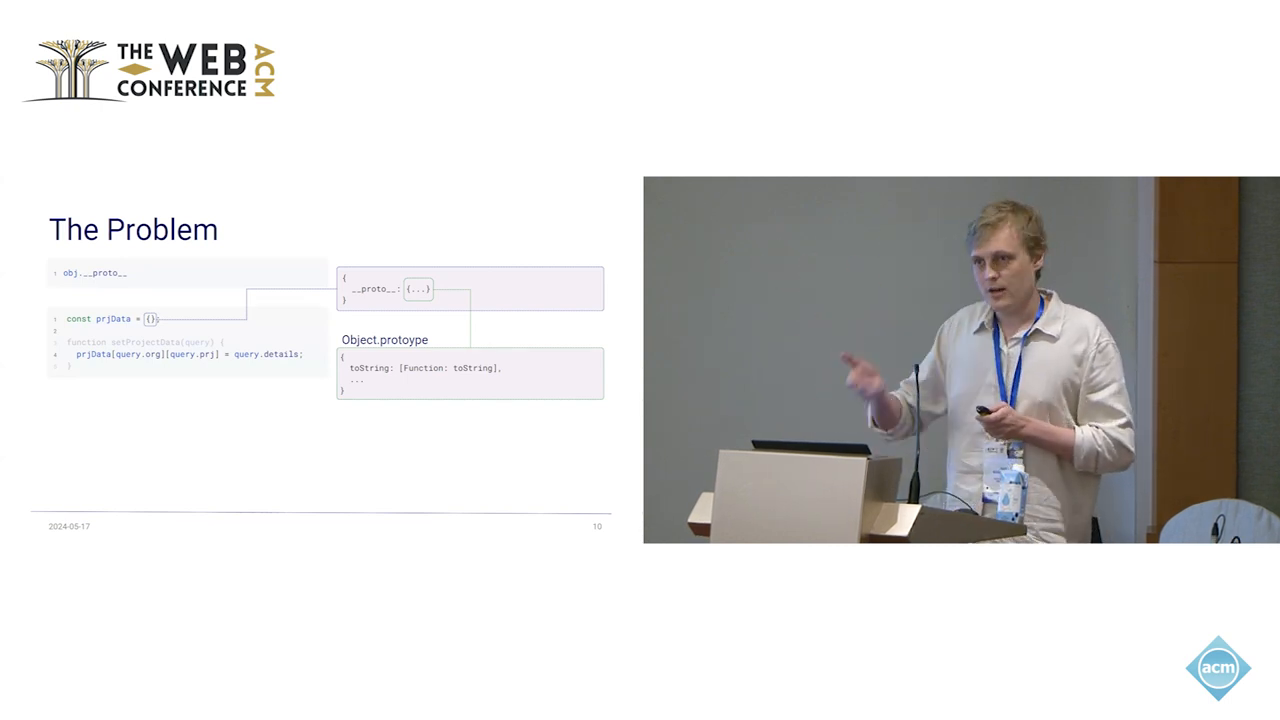
{"action": "key", "text": "Right"}
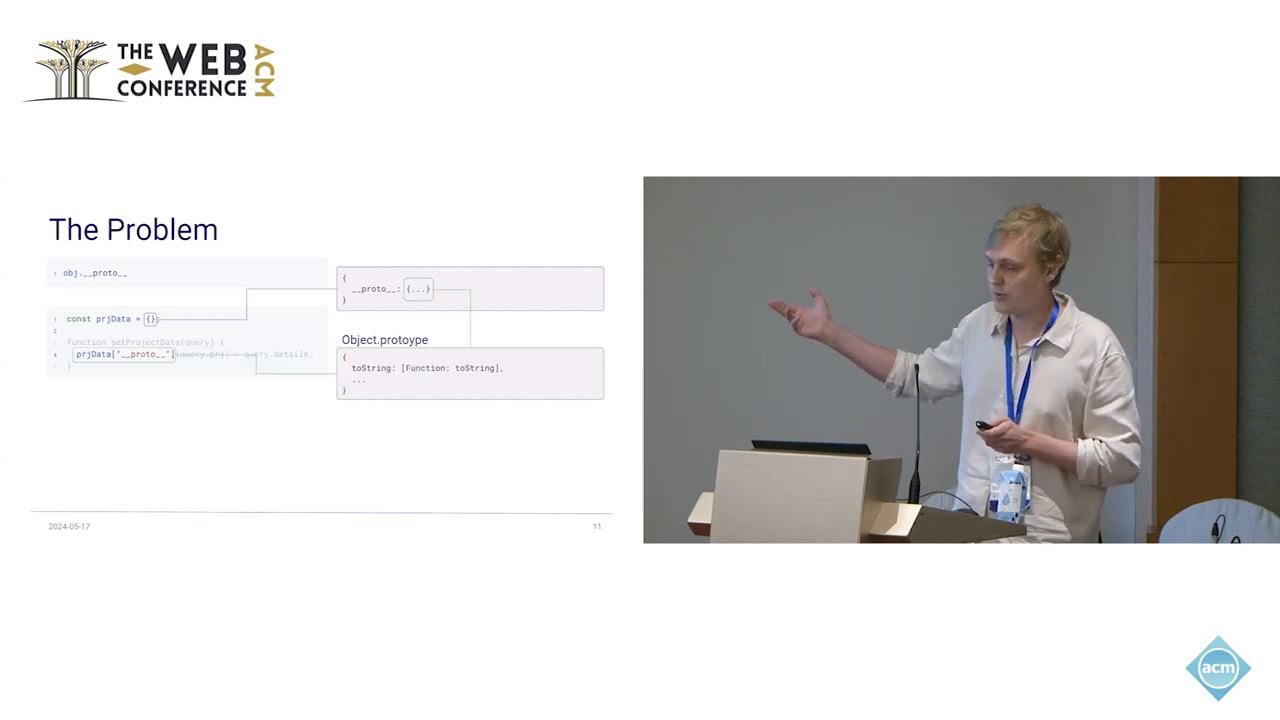
{"action": "key", "text": "Right"}
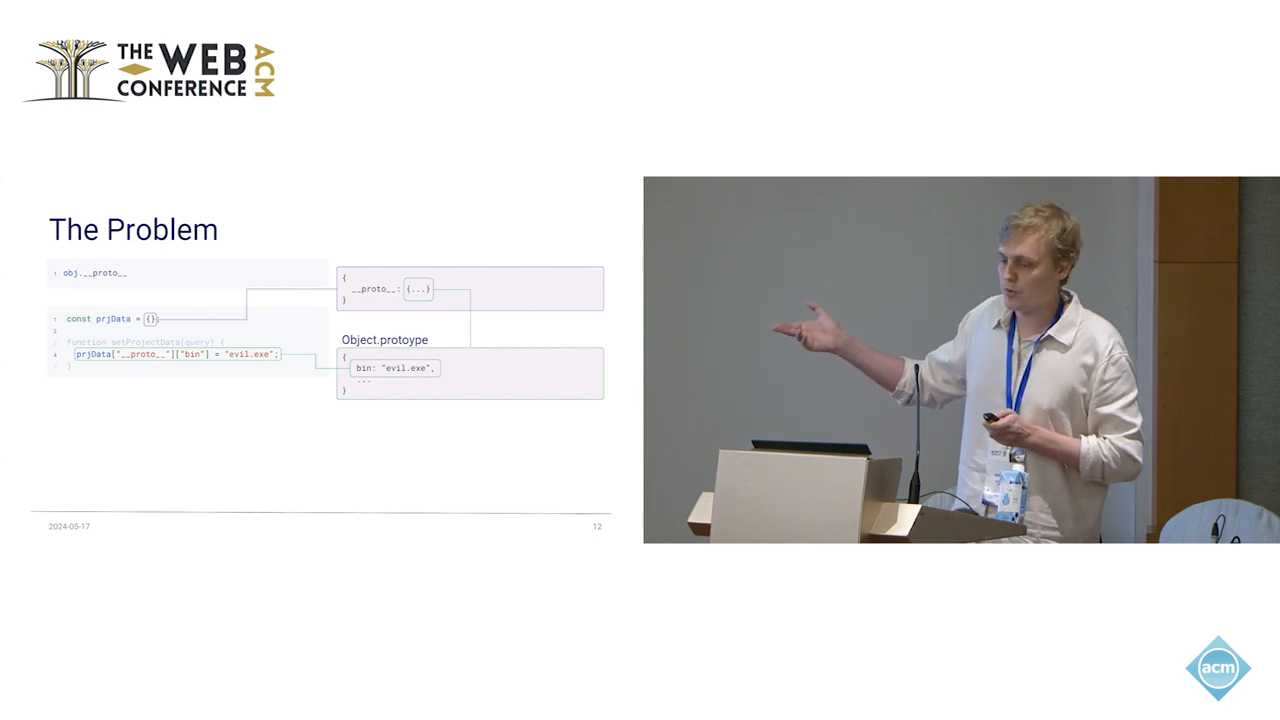
{"action": "key", "text": "Right"}
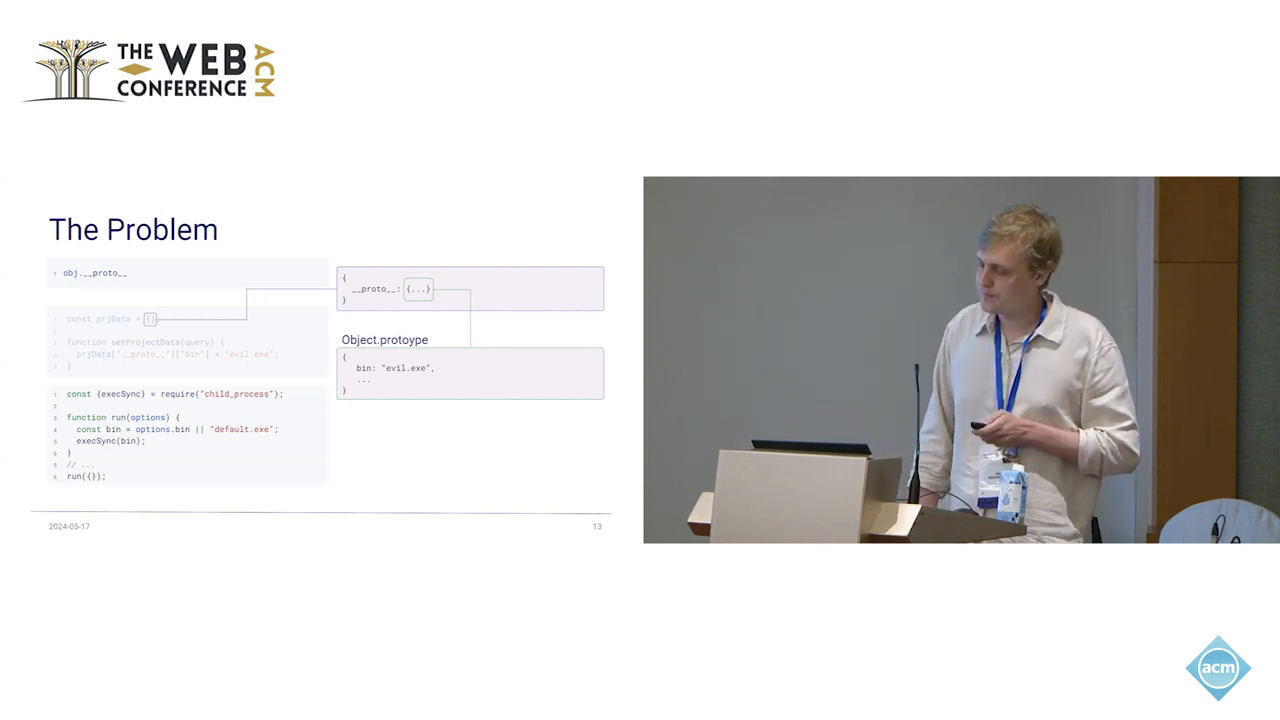
{"action": "key", "text": "Right"}
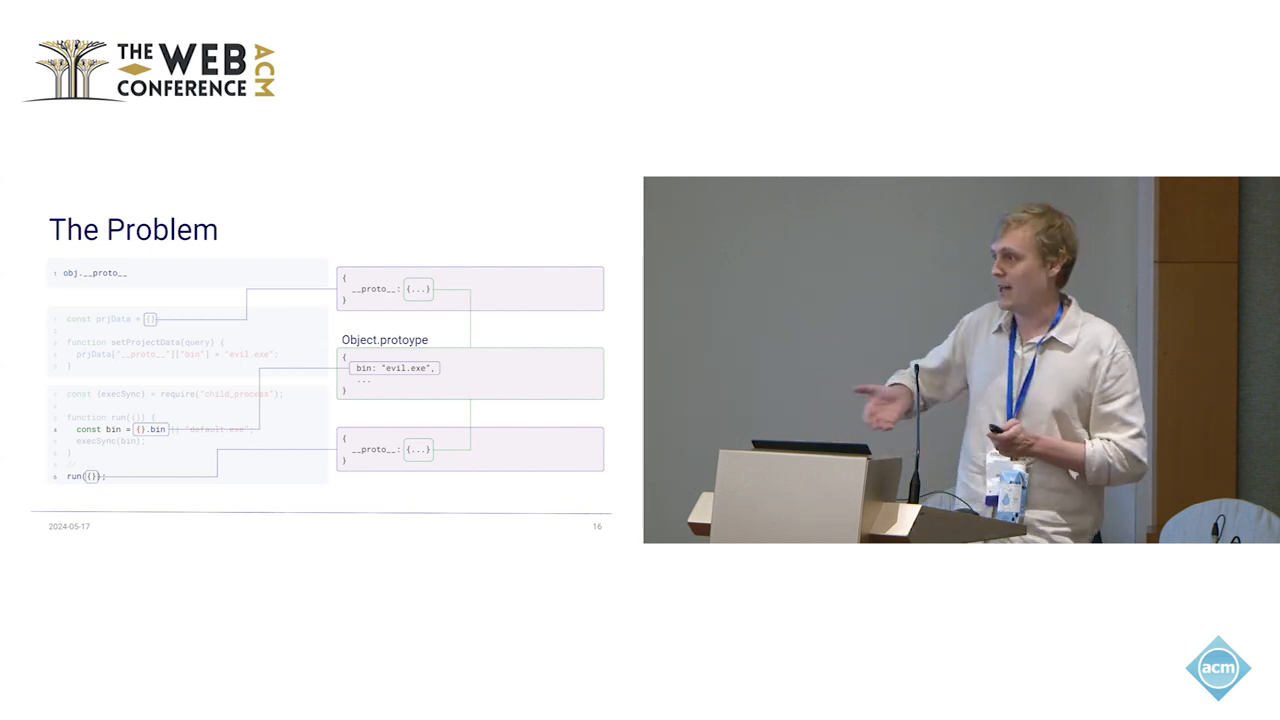
{"action": "key", "text": "Right"}
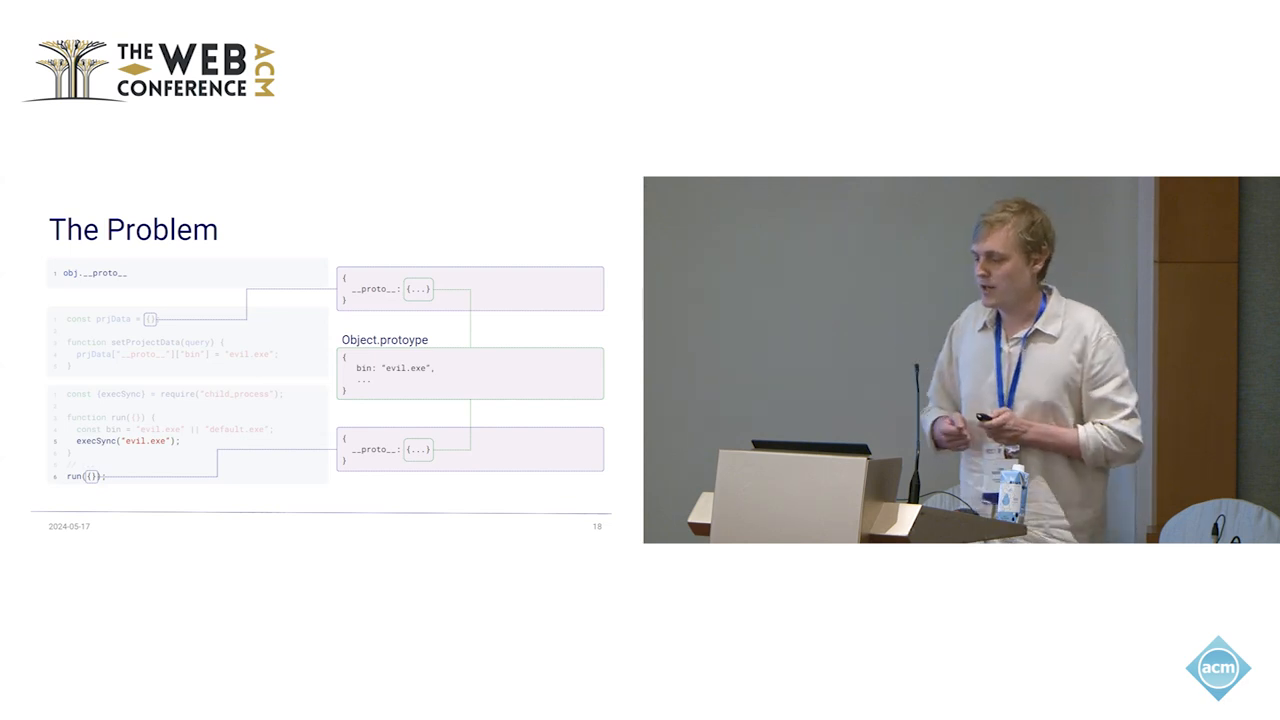
{"action": "key", "text": "Right"}
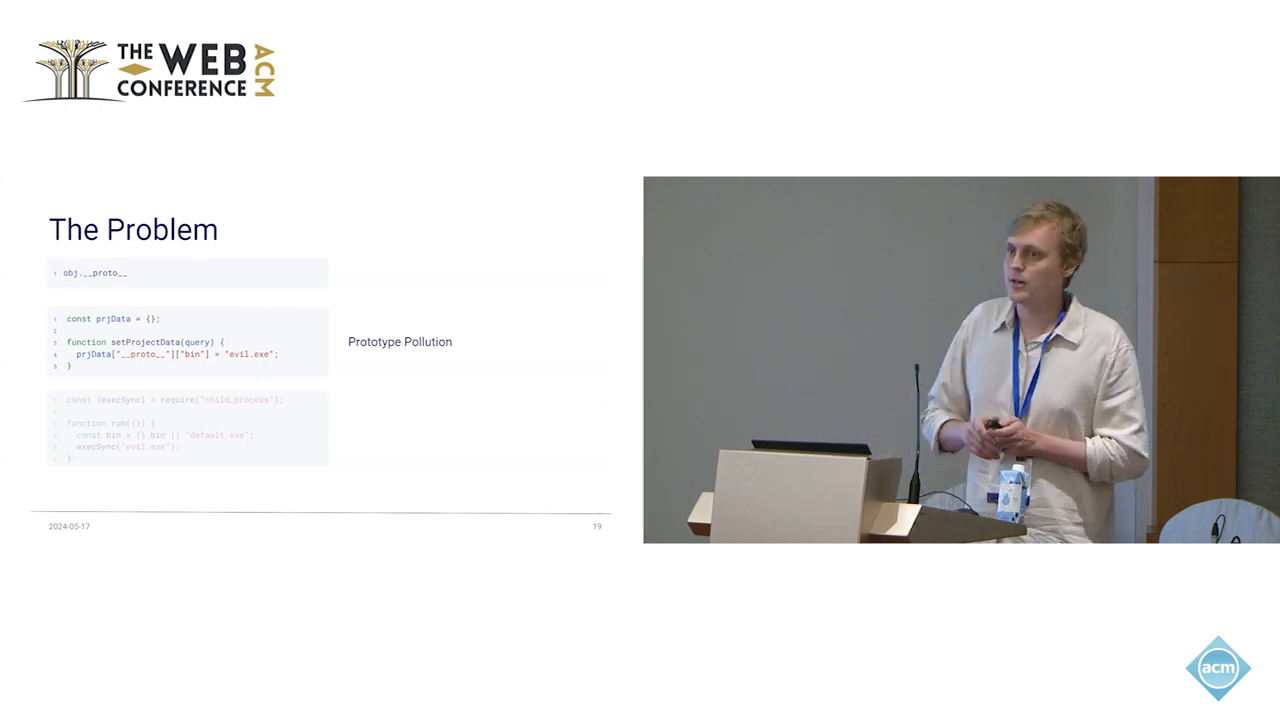
{"action": "key", "text": "Right"}
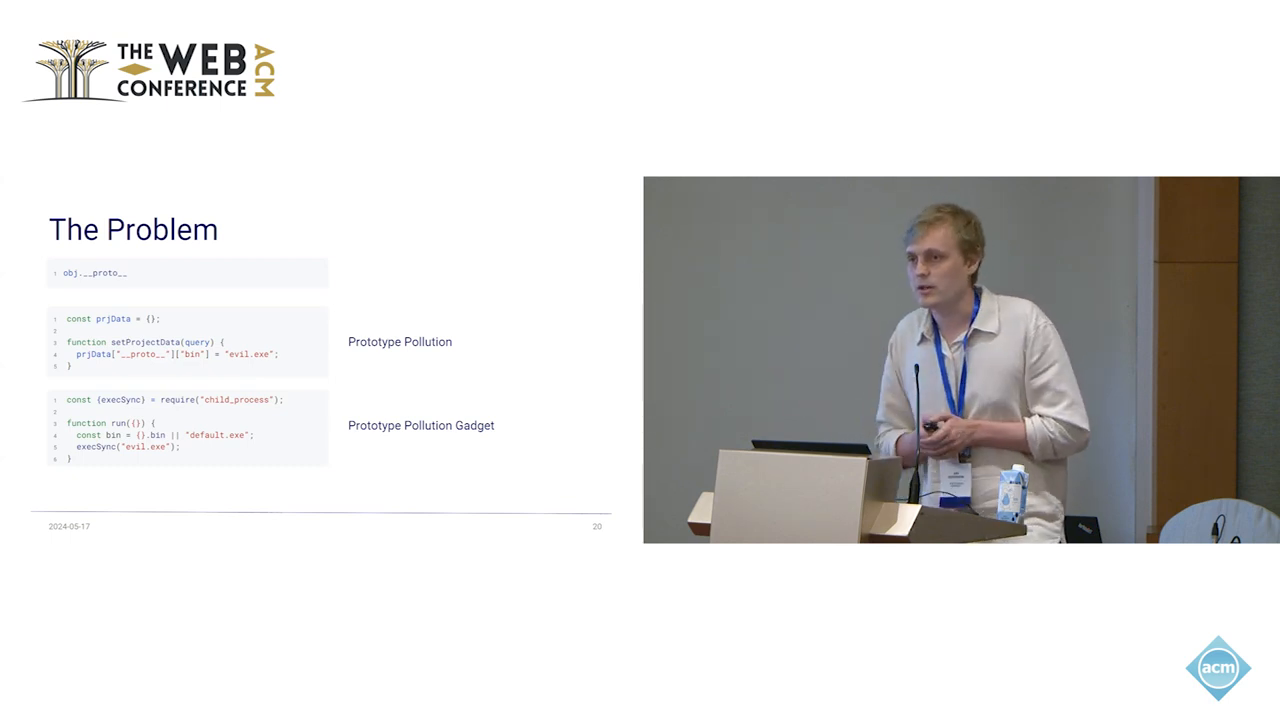
{"action": "key", "text": "Right"}
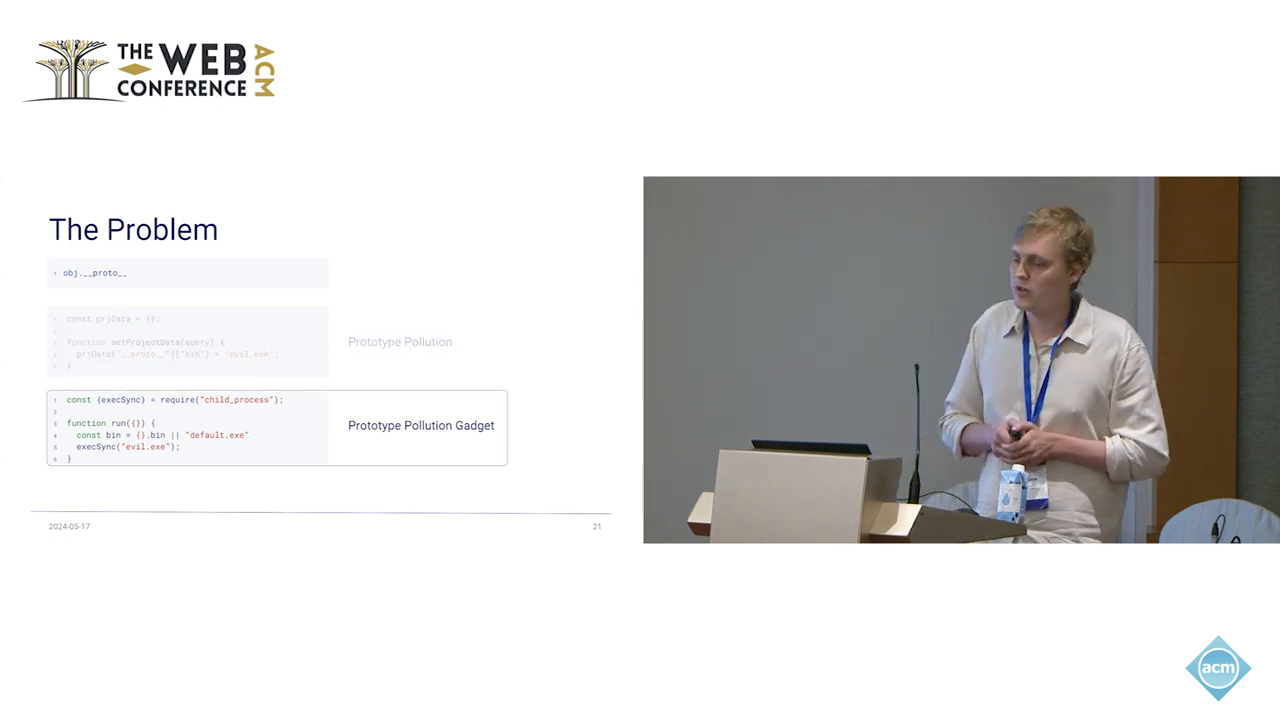
{"action": "key", "text": "Right"}
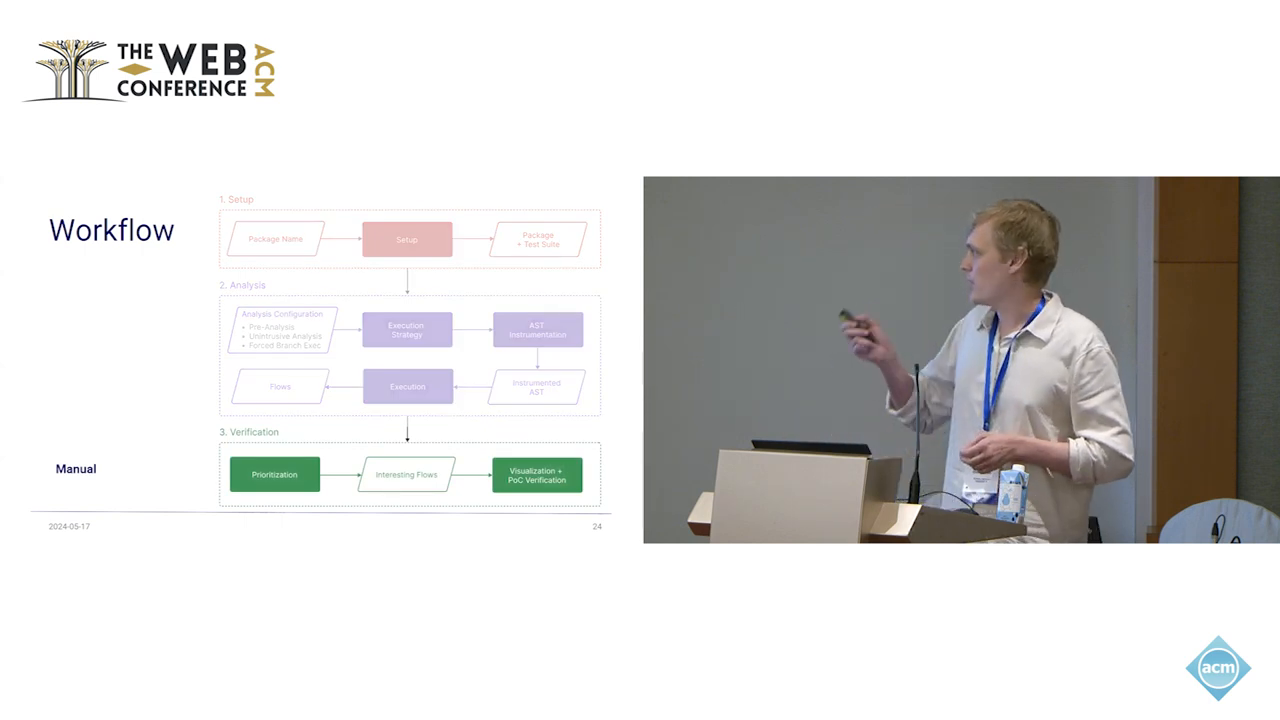
{"action": "key", "text": "Right"}
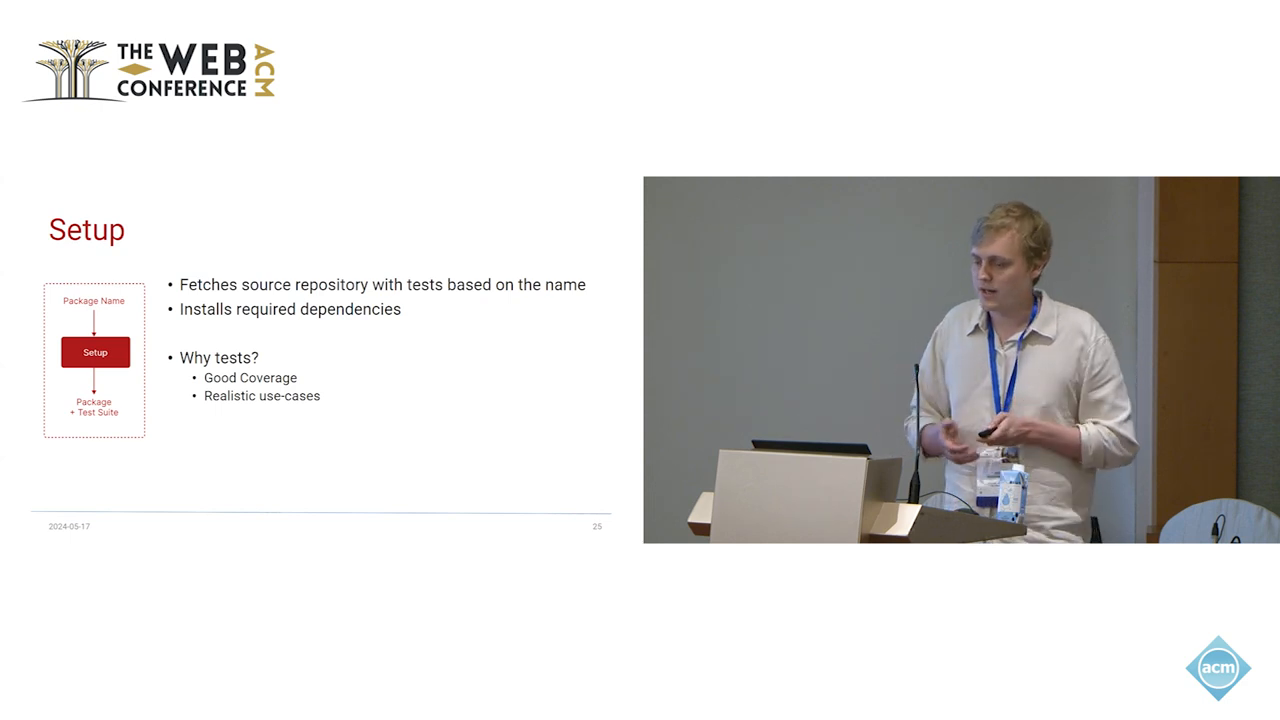
{"action": "key", "text": "Right"}
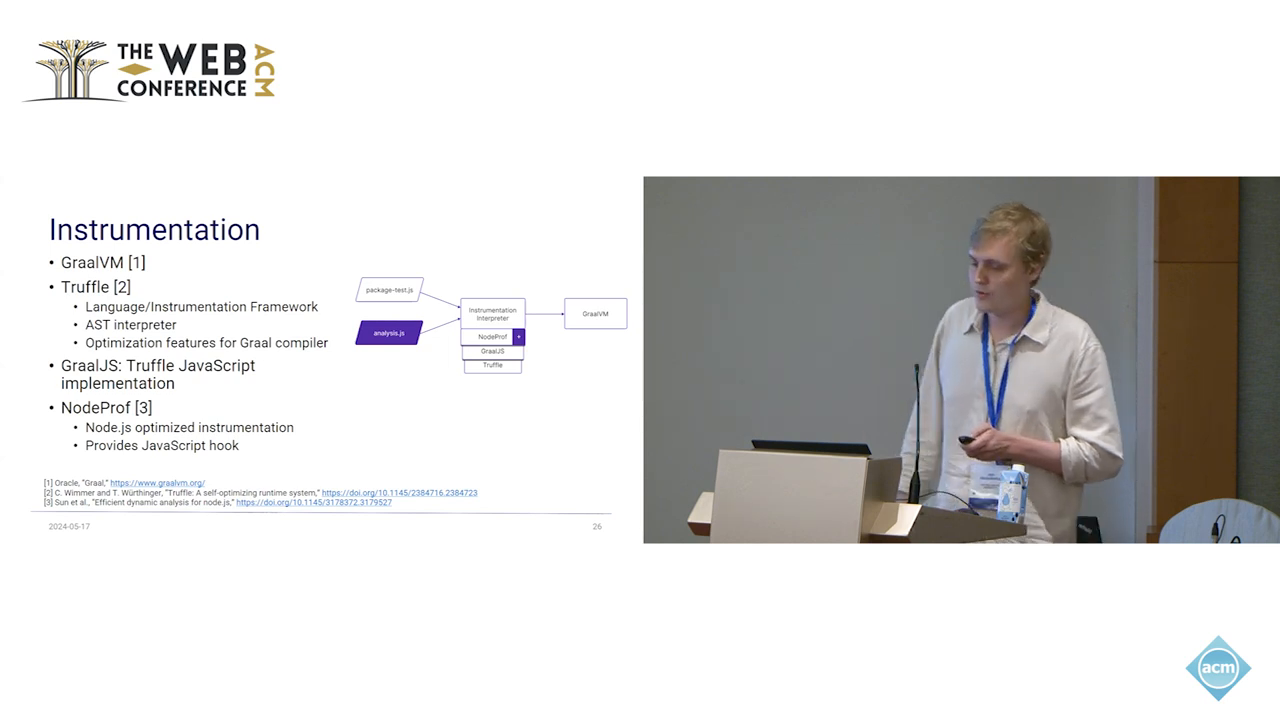
{"action": "key", "text": "Right"}
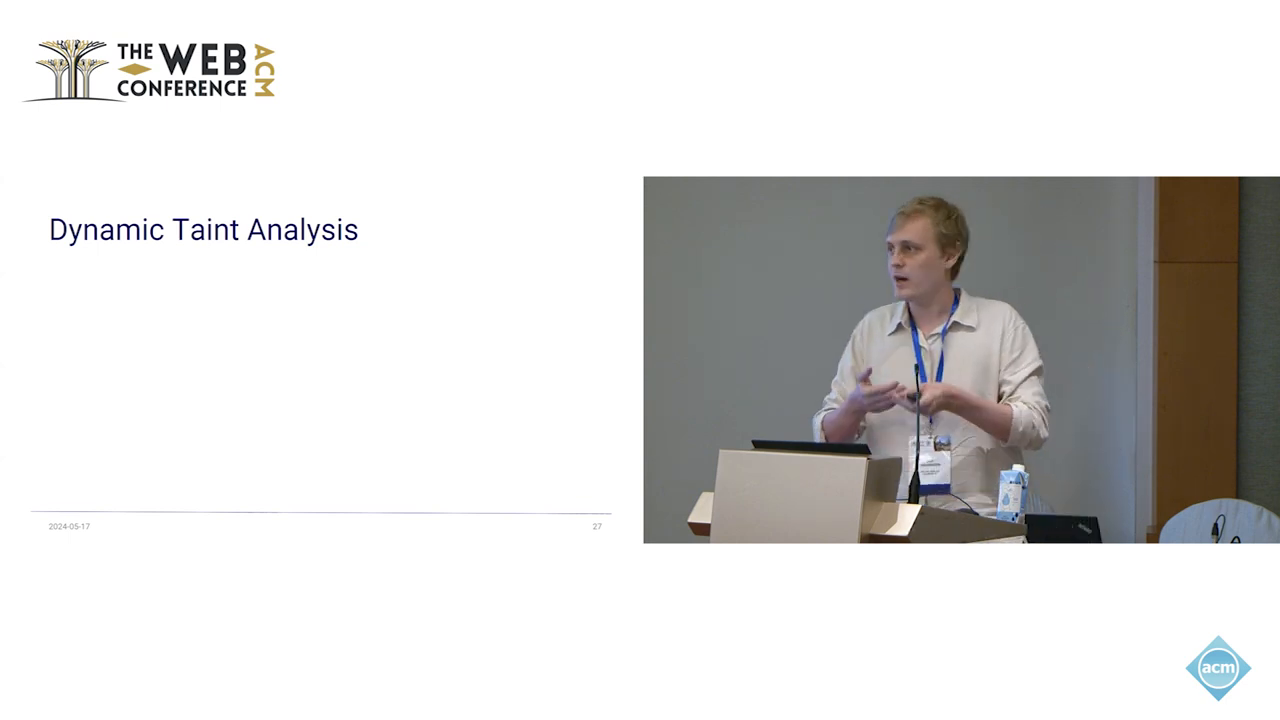
{"action": "key", "text": "Right"}
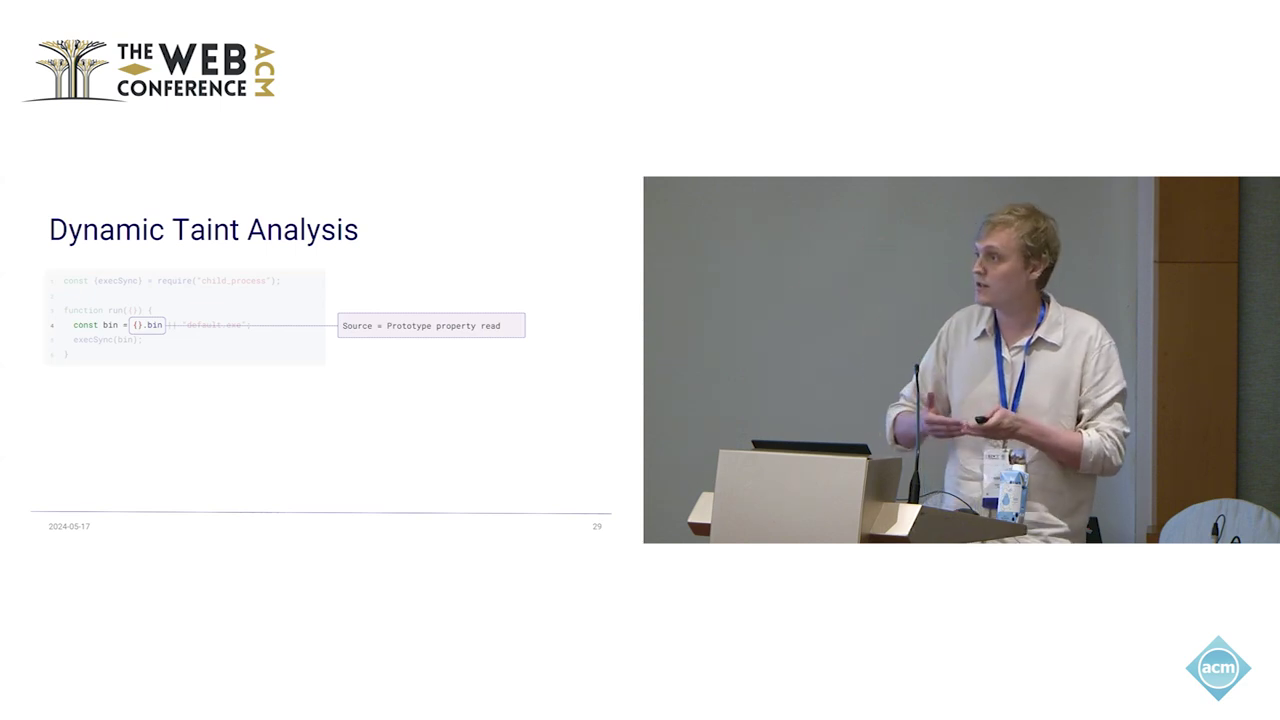
{"action": "key", "text": "Right"}
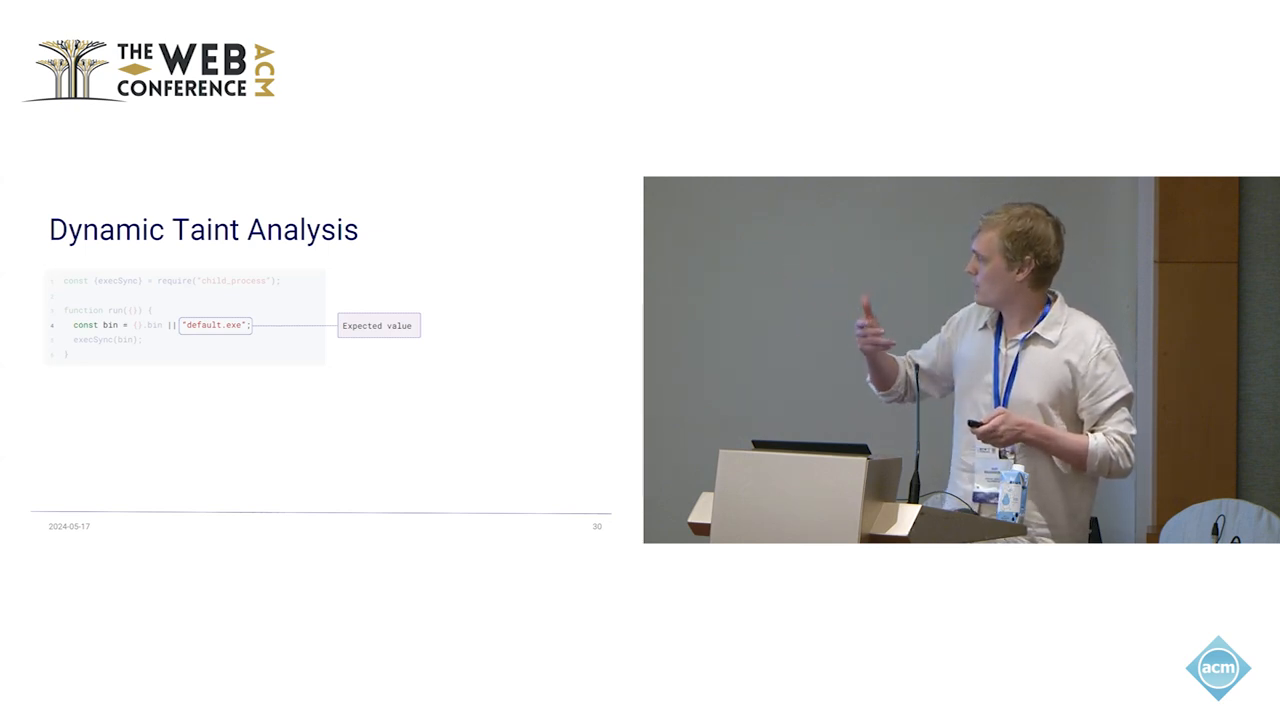
{"action": "key", "text": "Right"}
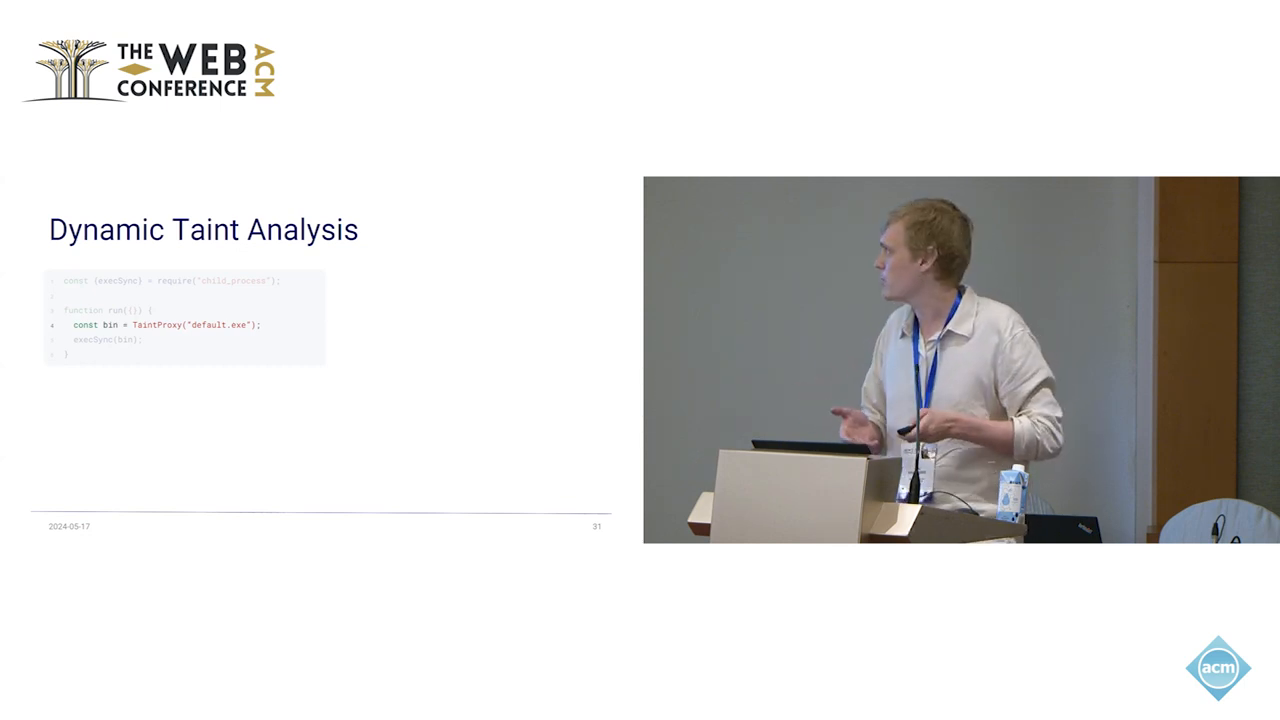
{"action": "key", "text": "Right"}
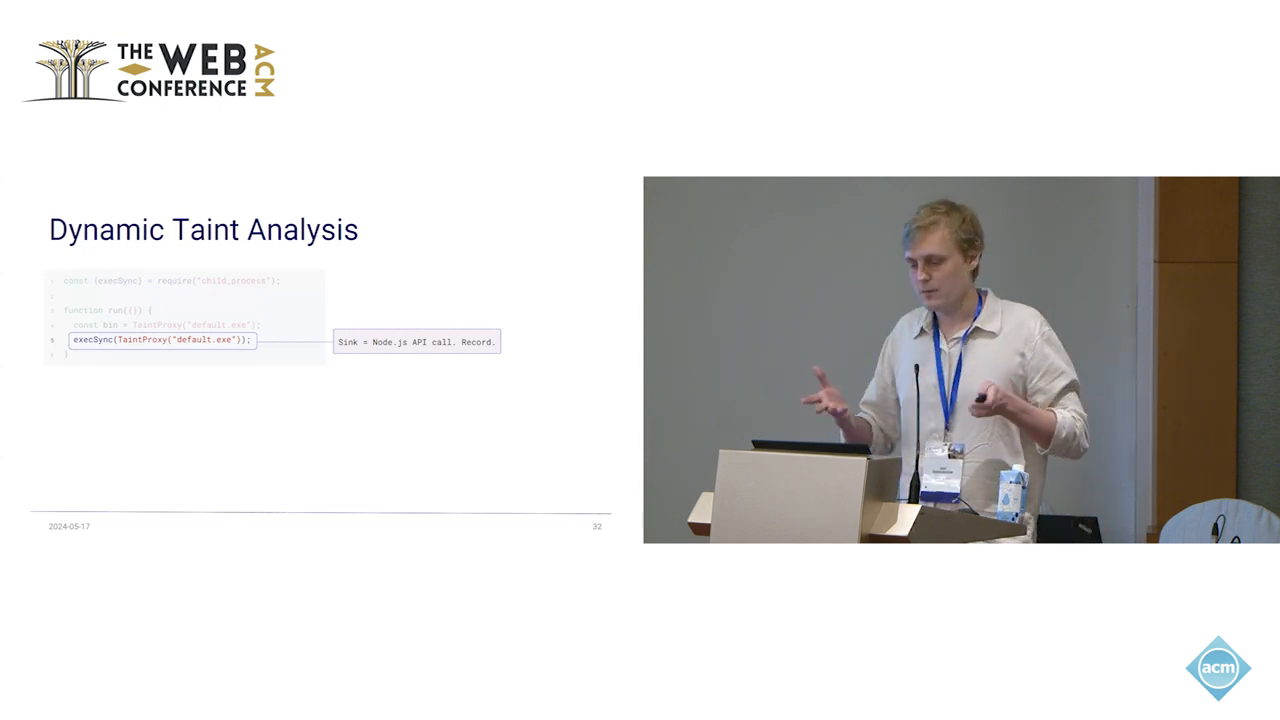
{"action": "key", "text": "Right"}
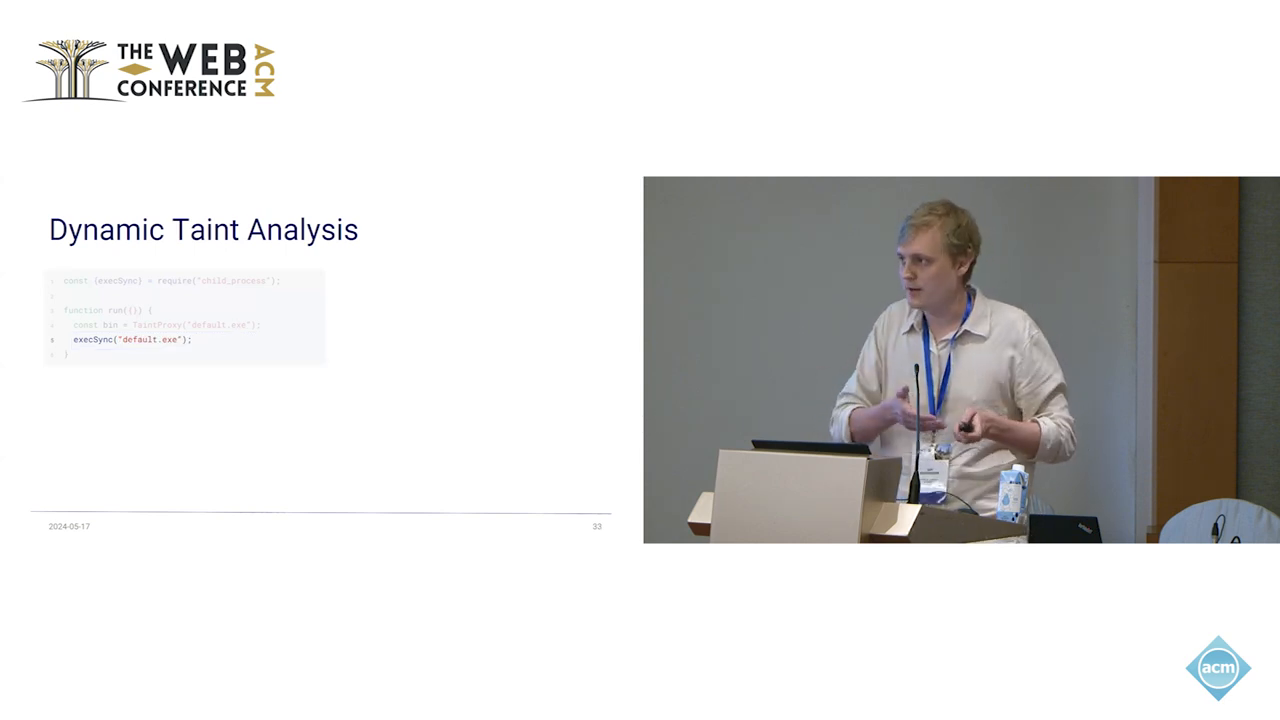
{"action": "key", "text": "Right"}
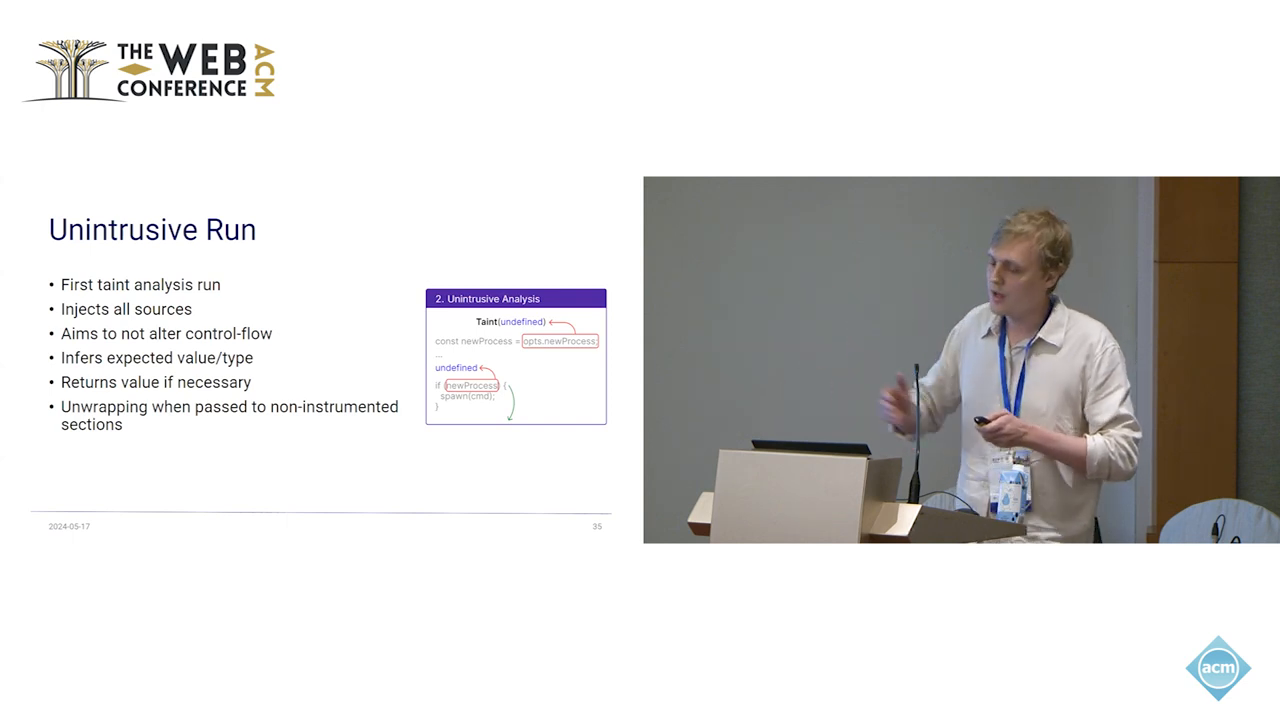
{"action": "key", "text": "Right"}
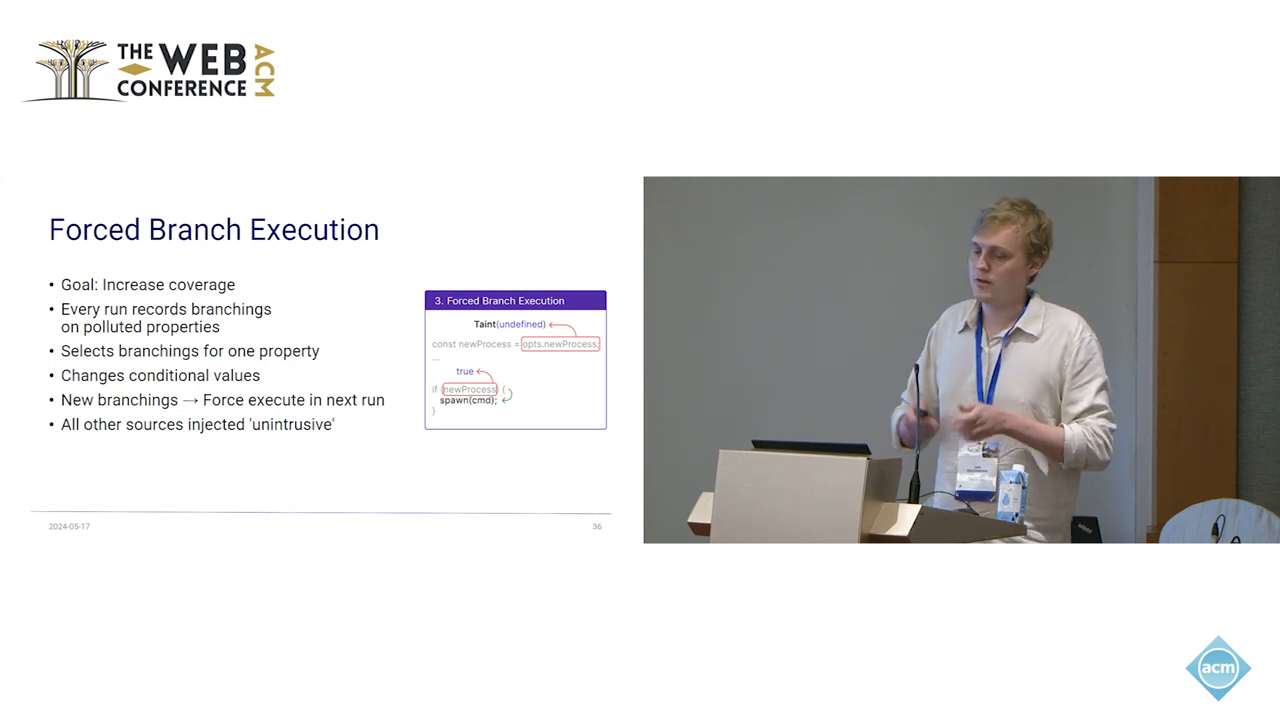
{"action": "key", "text": "Right"}
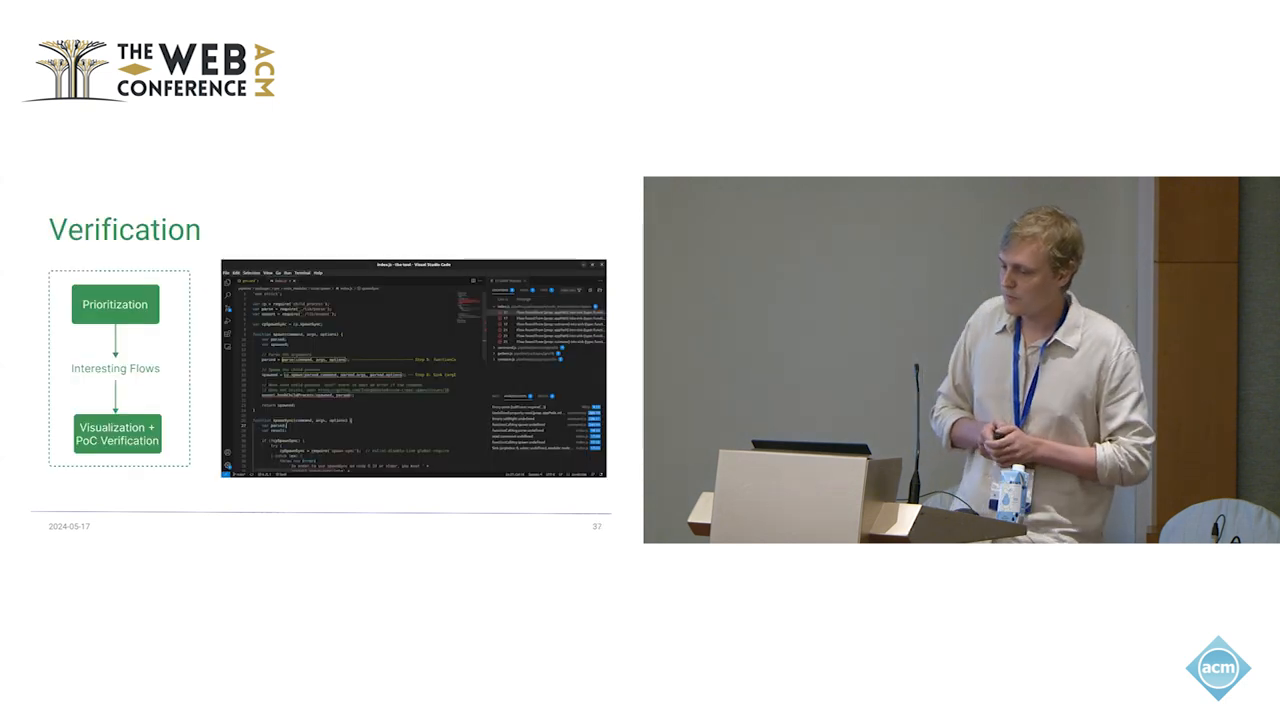